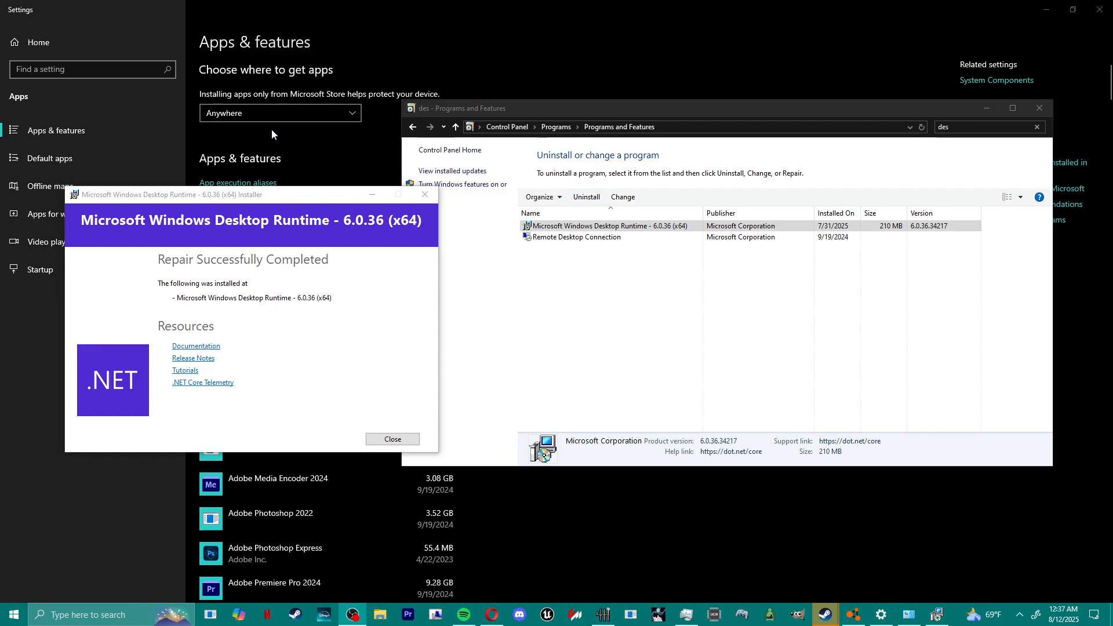
mouse_move(317, 158)
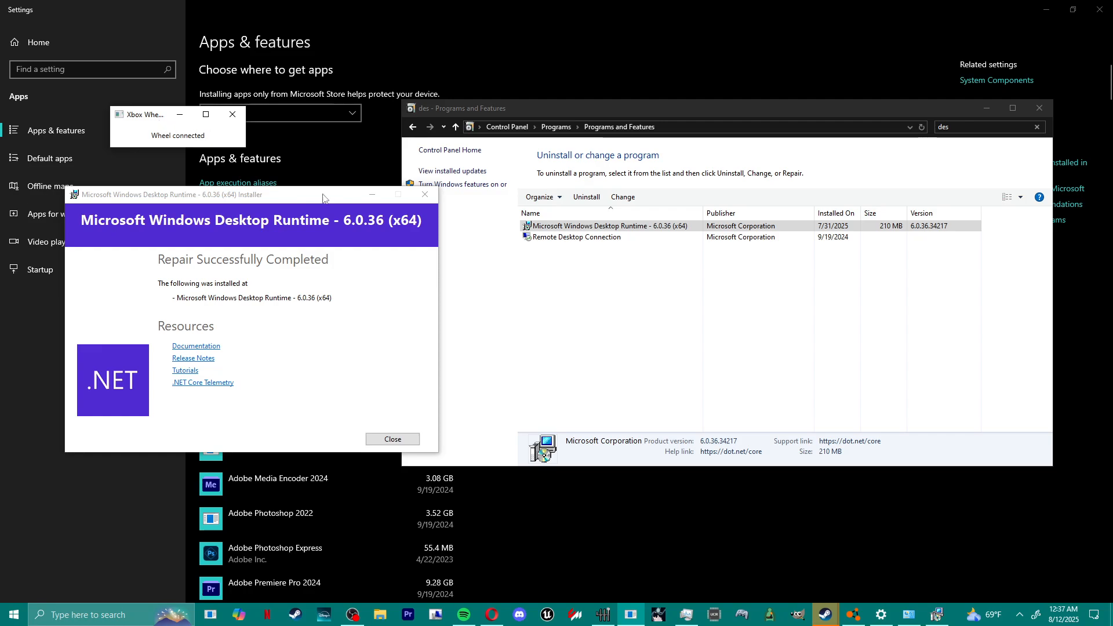
mouse_move(366, 313)
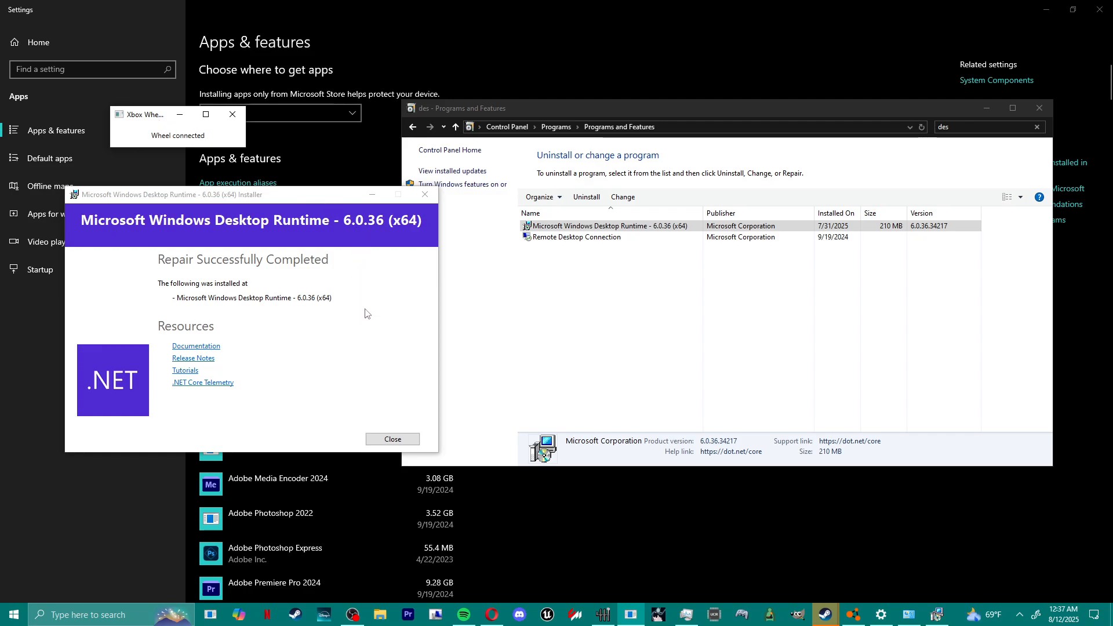
mouse_move(581, 101)
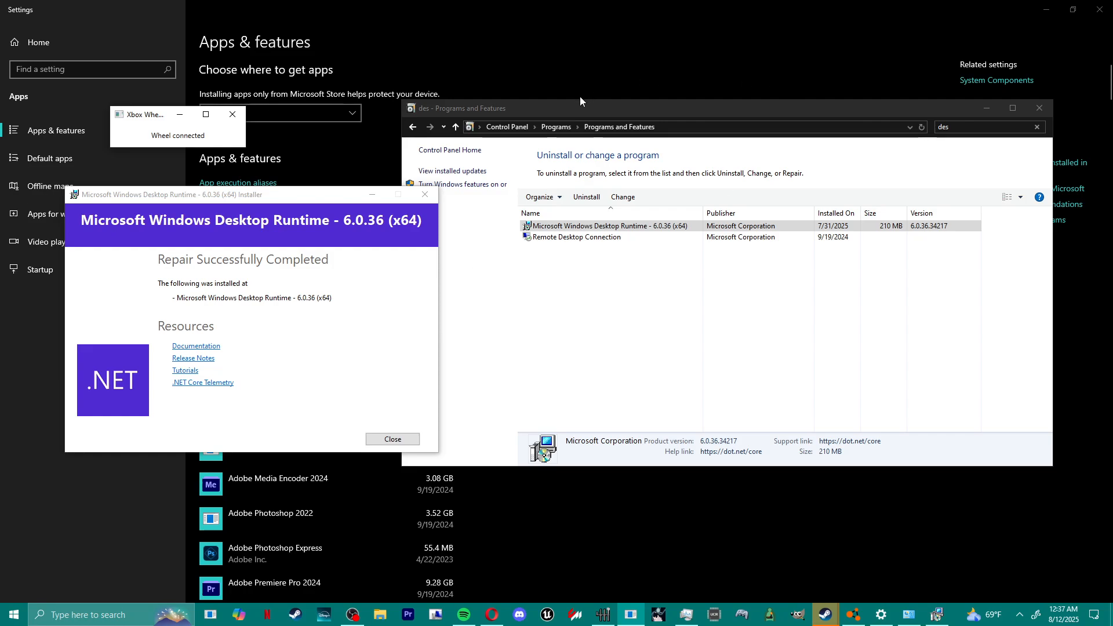
mouse_move(570, 148)
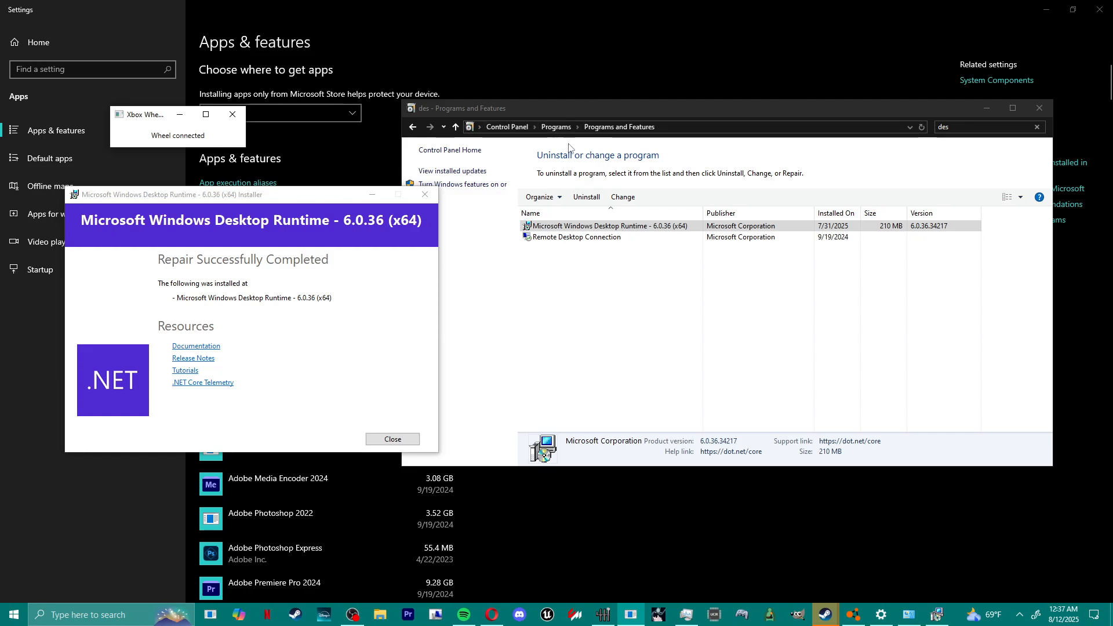
mouse_move(945, 188)
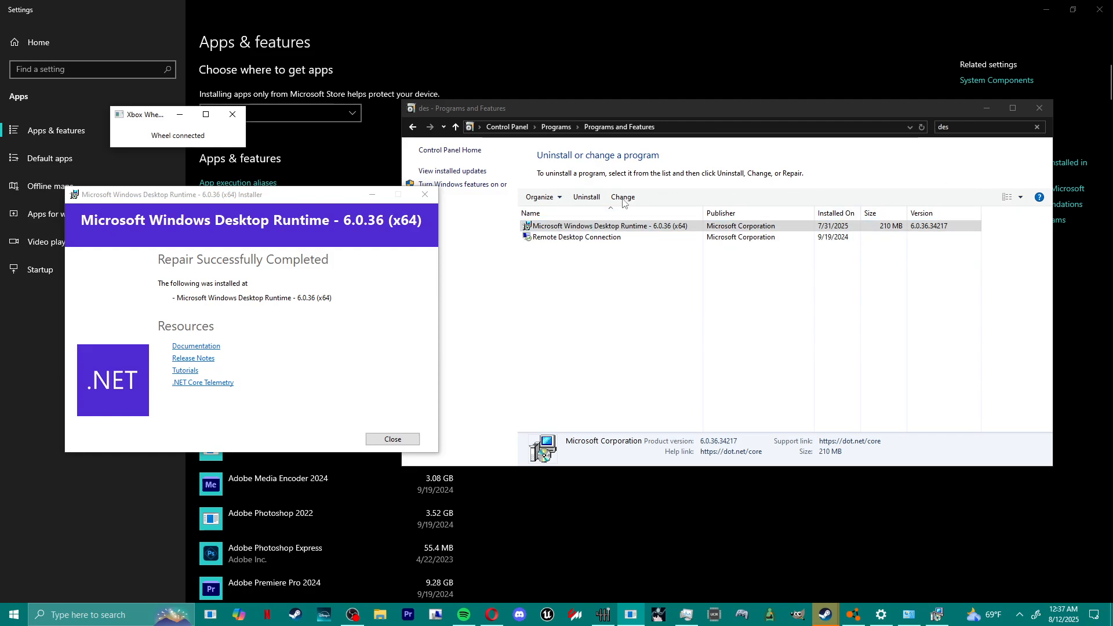
mouse_move(728, 240)
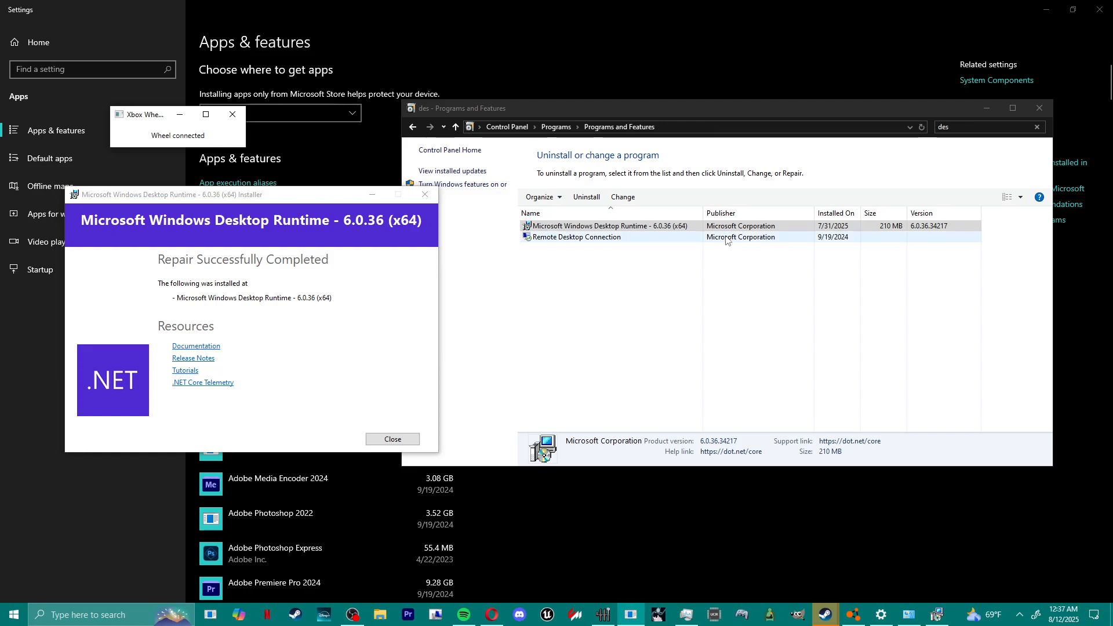
mouse_move(673, 151)
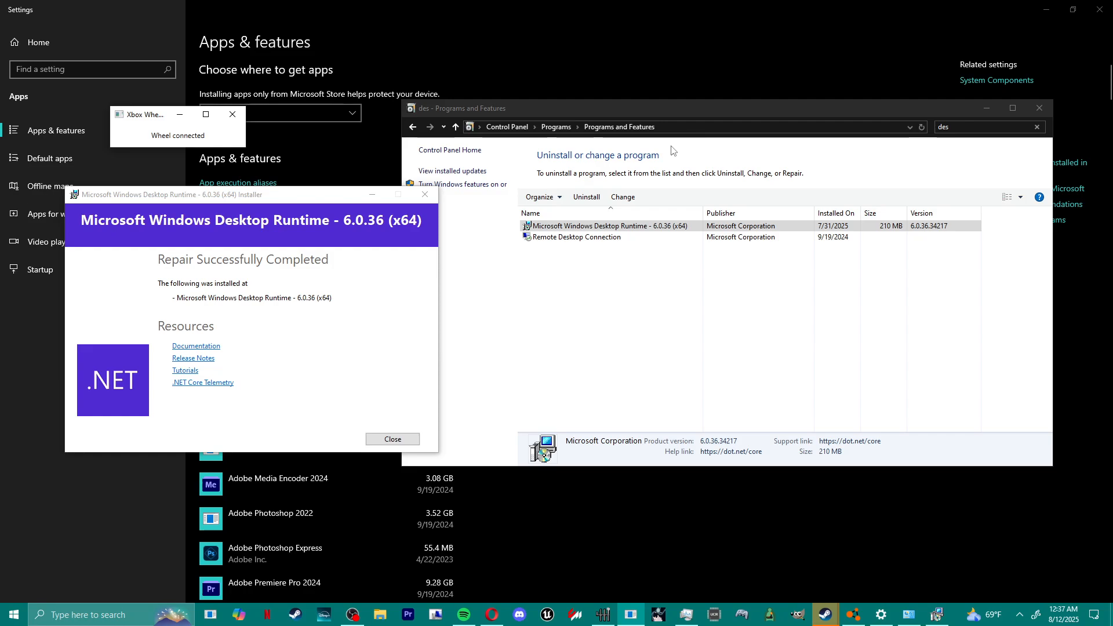
mouse_move(721, 137)
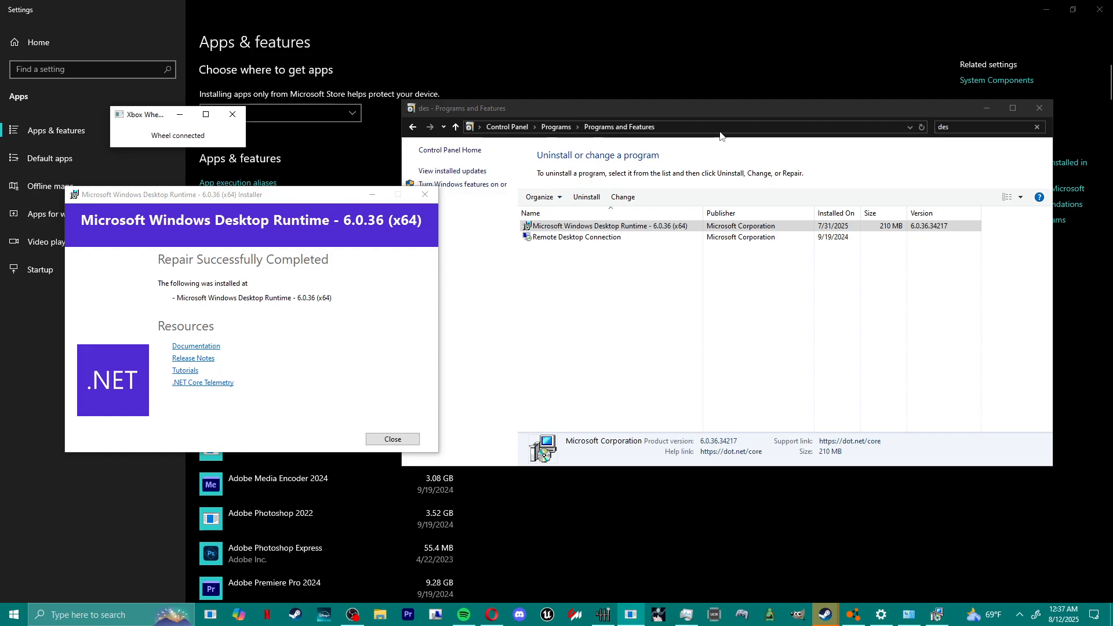
mouse_move(111, 341)
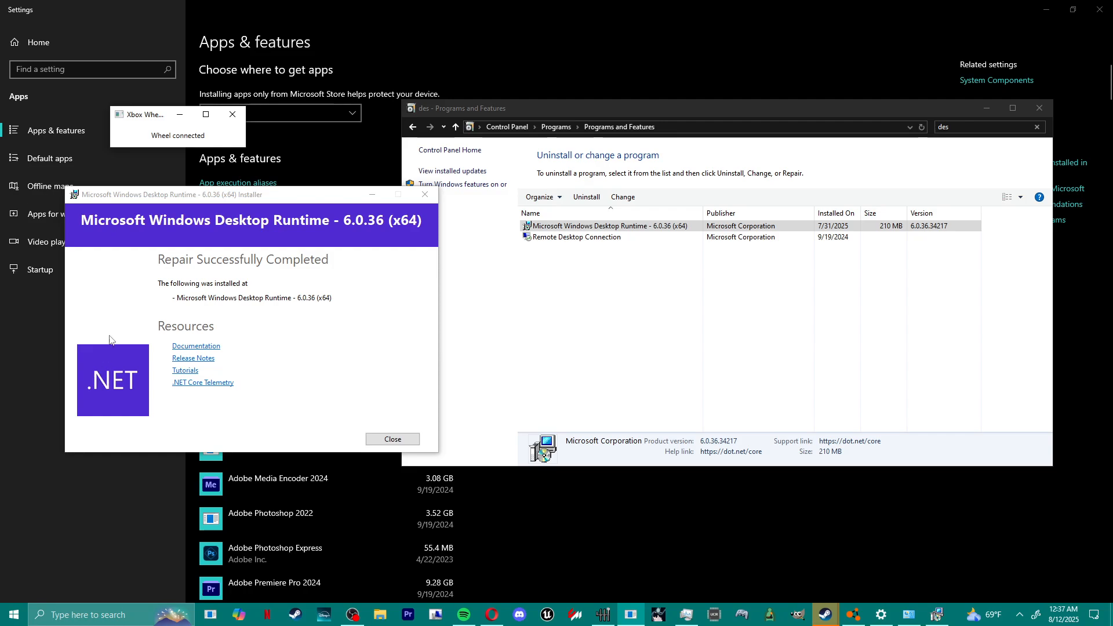
mouse_move(542, 264)
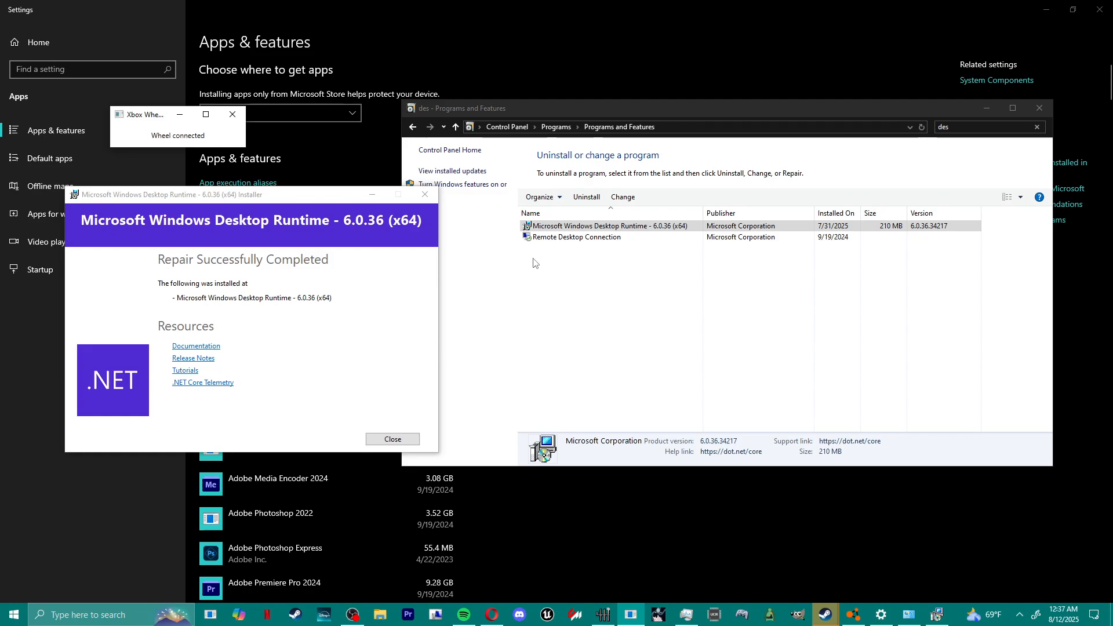
mouse_move(456, 262)
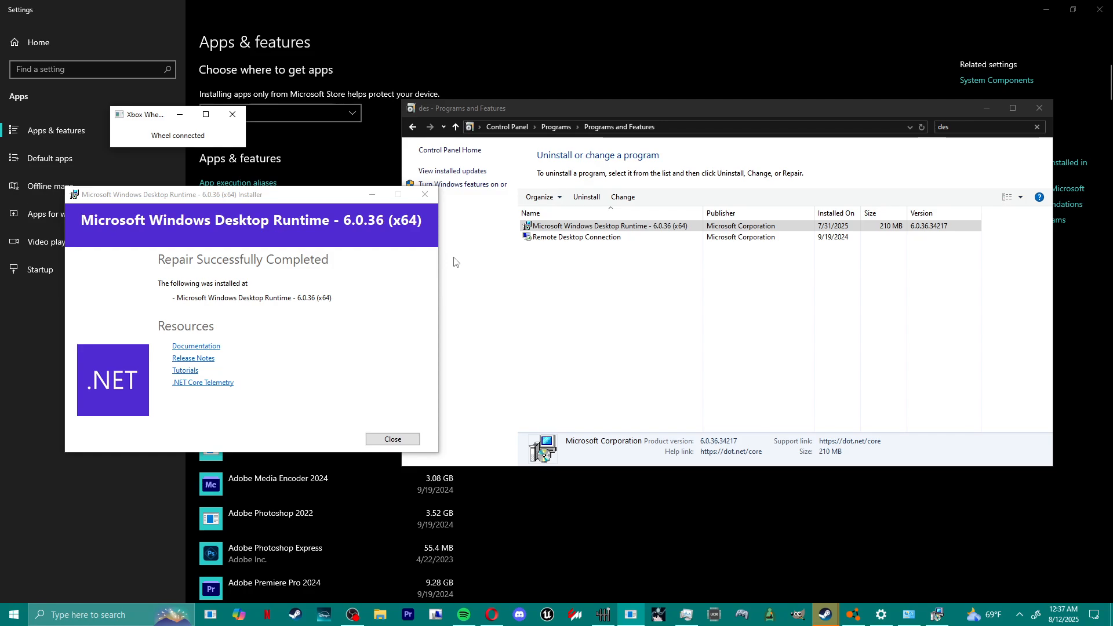
mouse_move(601, 614)
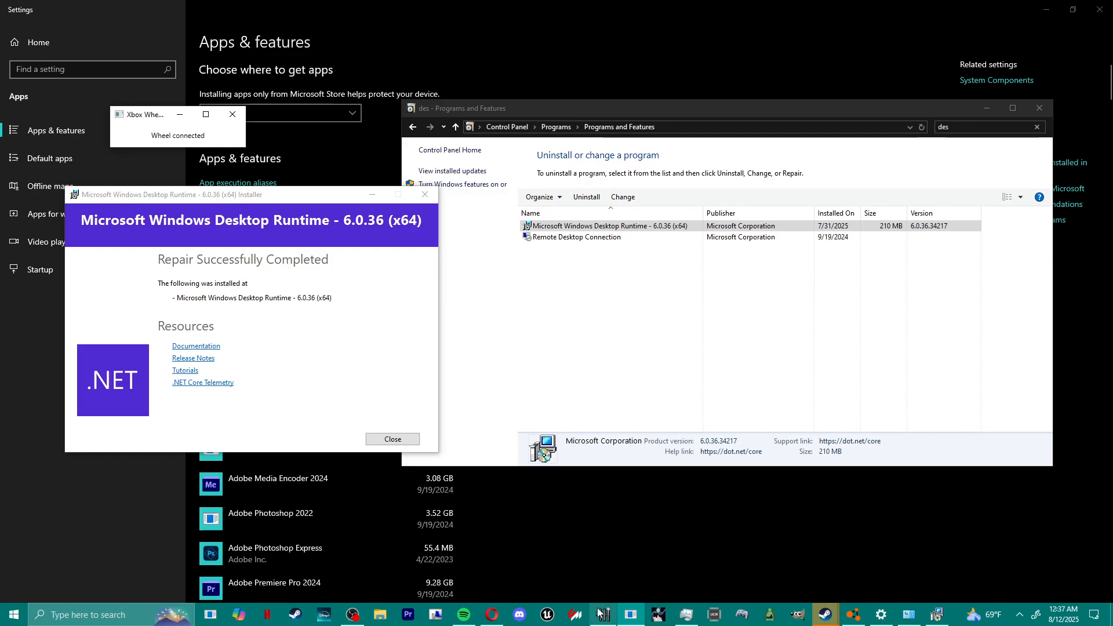
Load the 6+R Minecraft layout in the gear shifter, then return to Programs and Features.
left_click(392, 439)
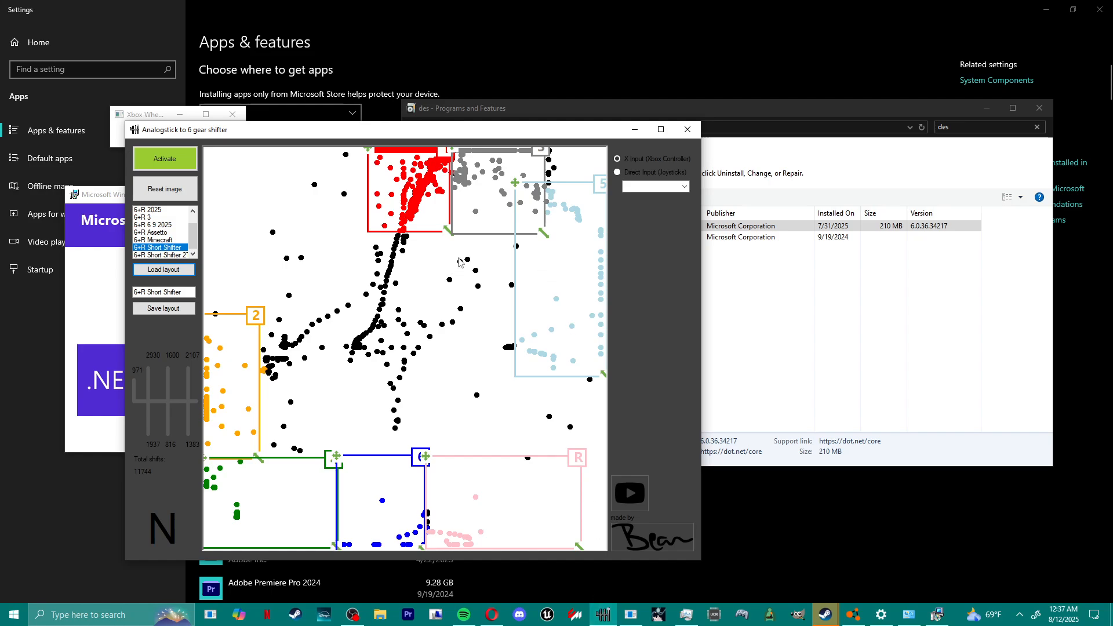
mouse_move(822, 301)
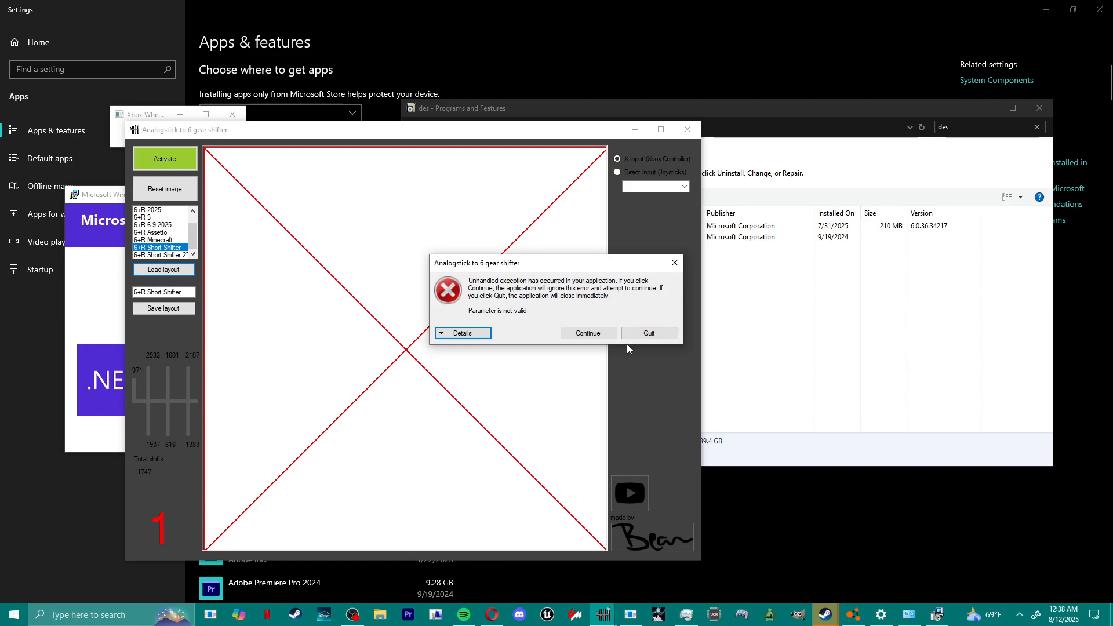
mouse_move(579, 348)
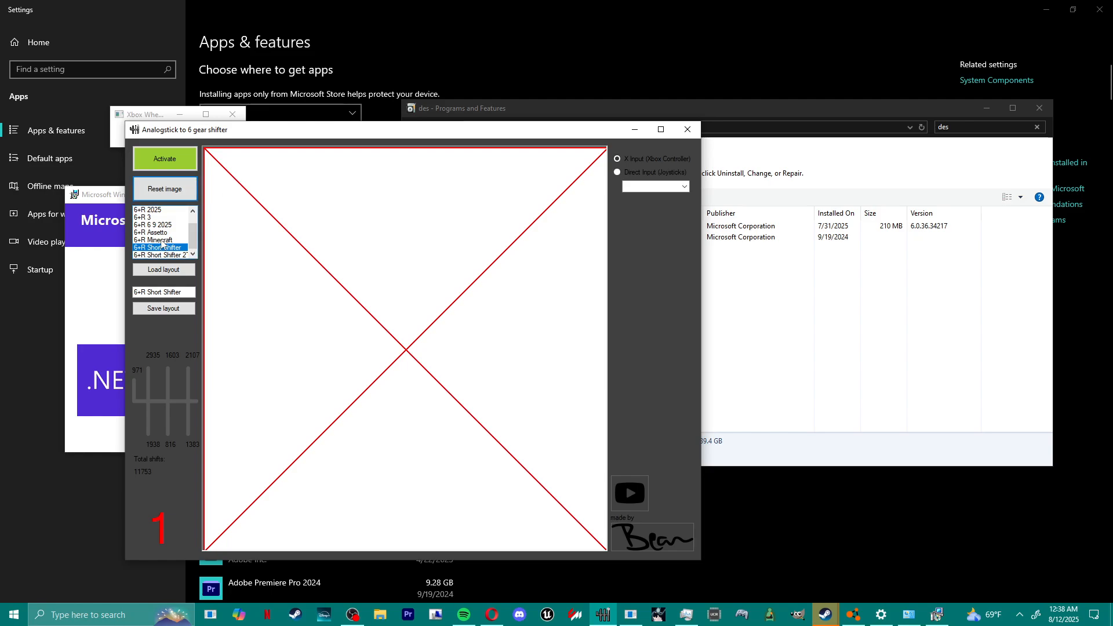
left_click(154, 241)
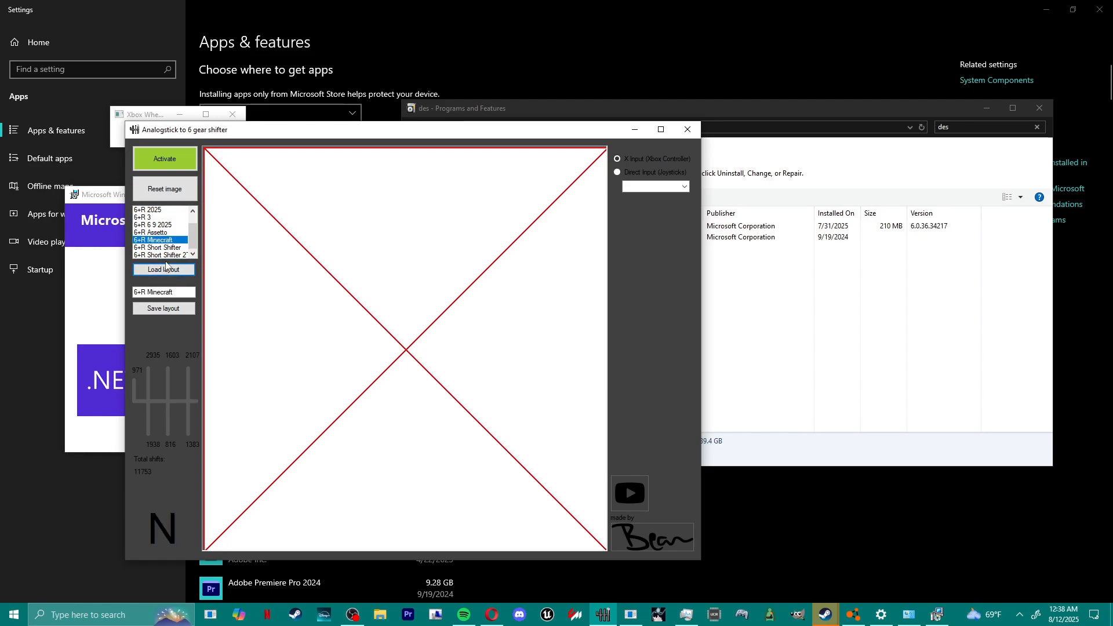
left_click(162, 256)
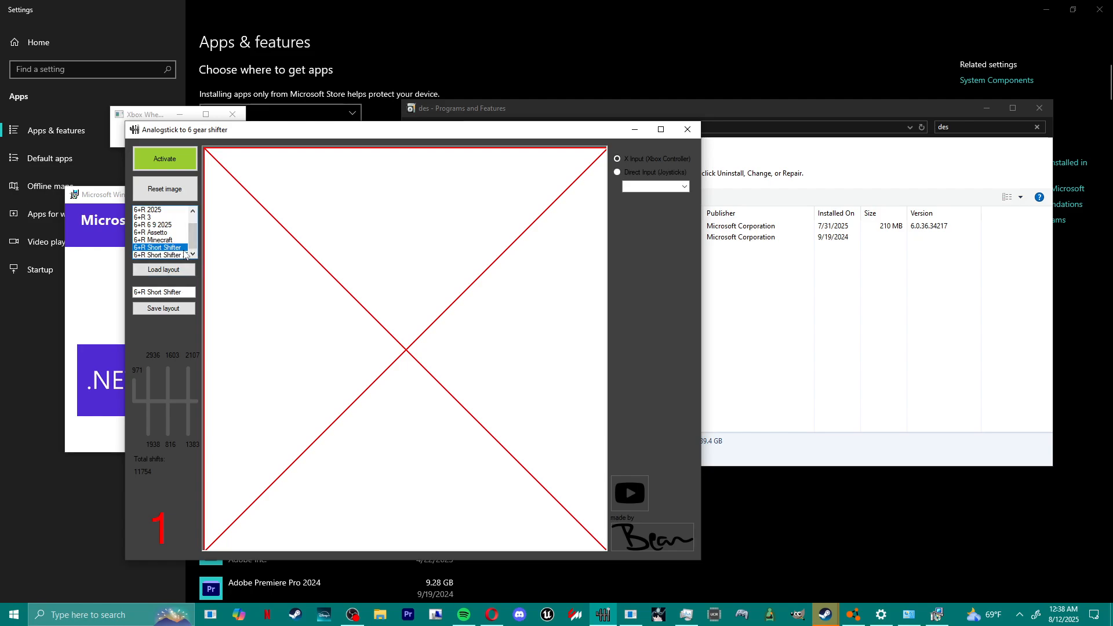
left_click(763, 293)
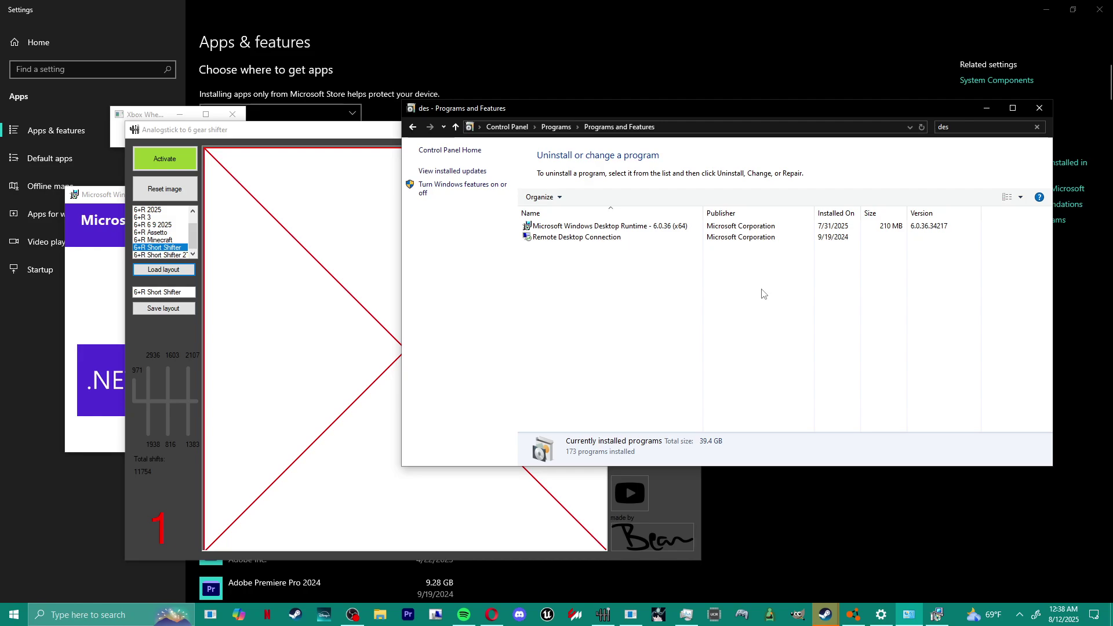
Run Change on Microsoft Windows Desktop Runtime 6.0.36 (x64) and dismiss the please-wait notice.
left_click(604, 226)
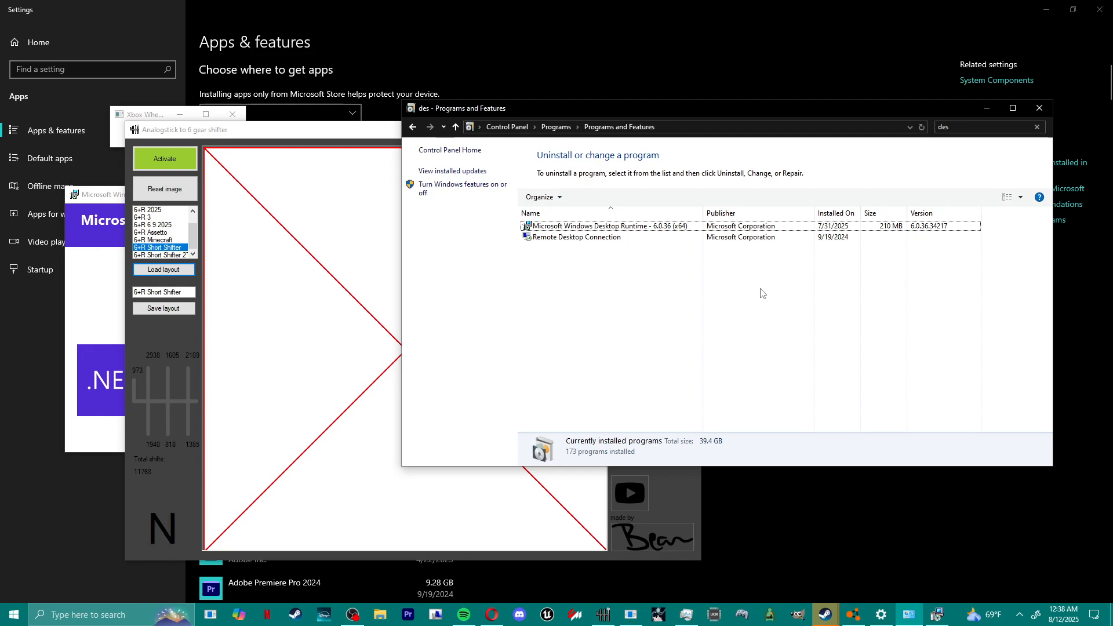
mouse_move(730, 374)
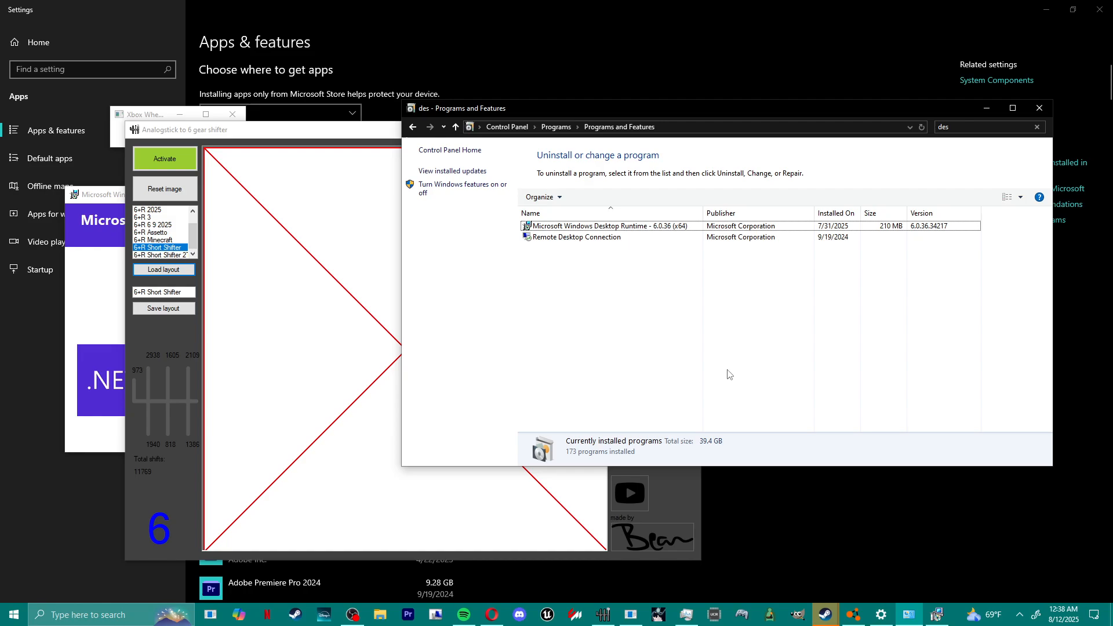
right_click(607, 226)
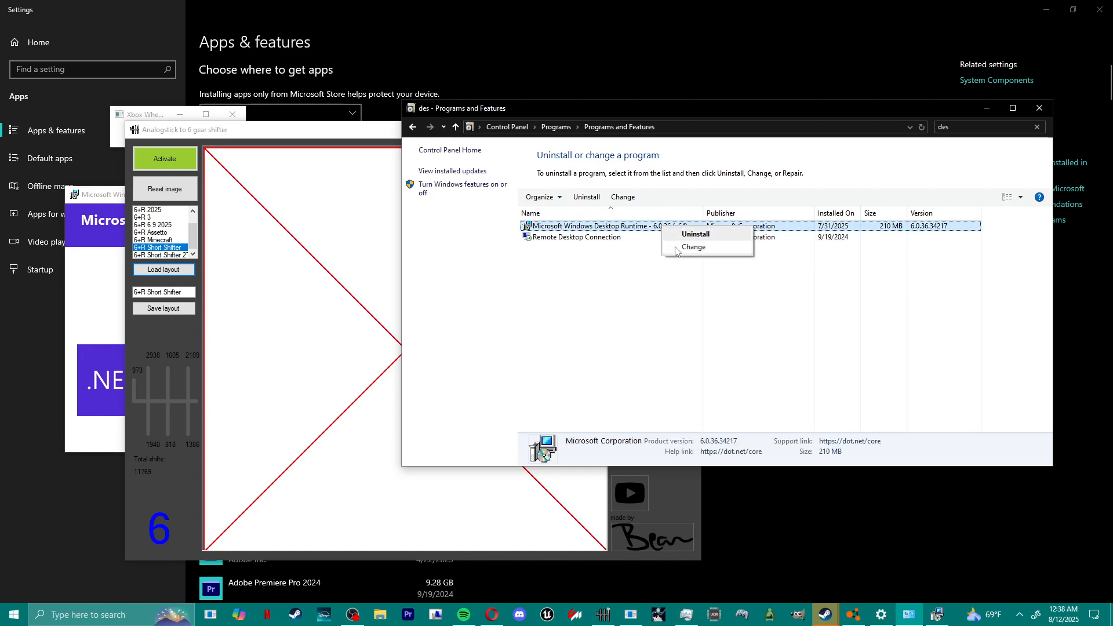
left_click(693, 246)
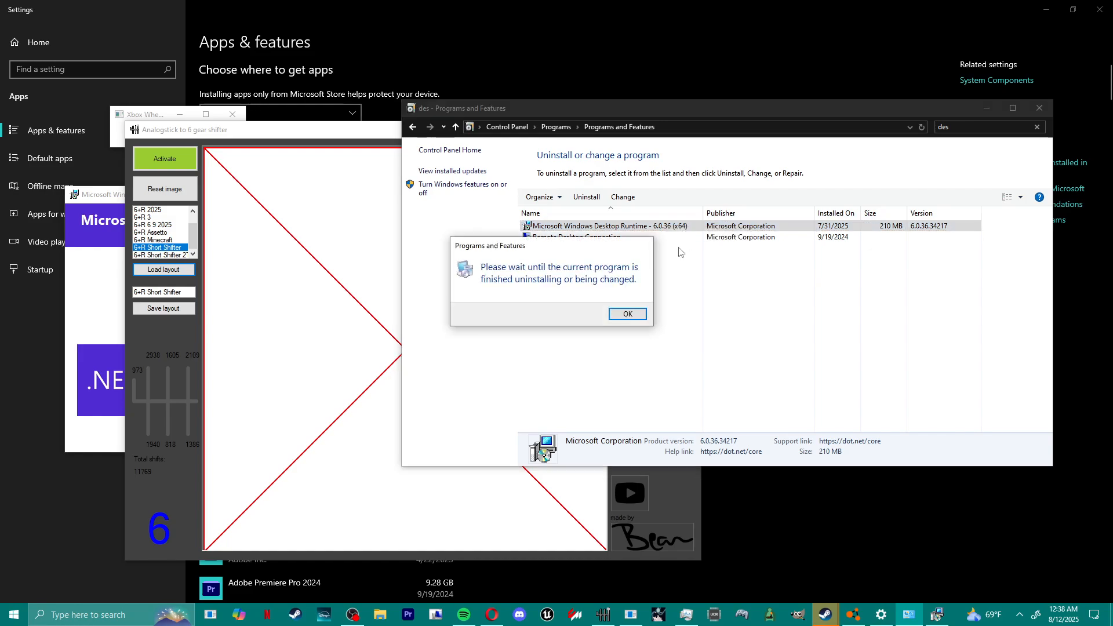
left_click(626, 314)
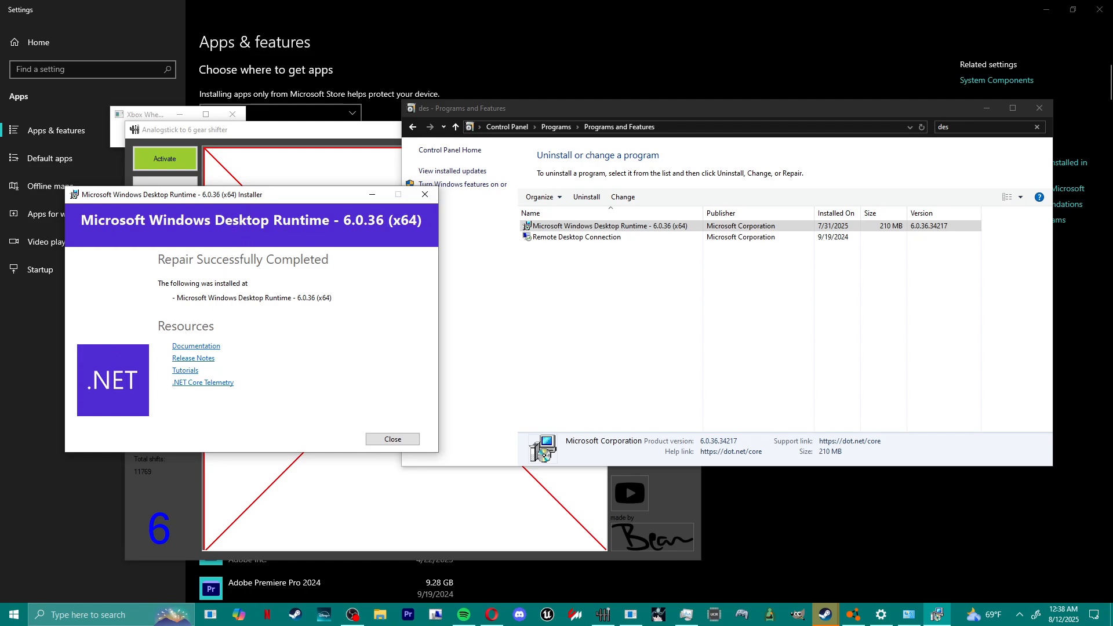
mouse_move(244, 426)
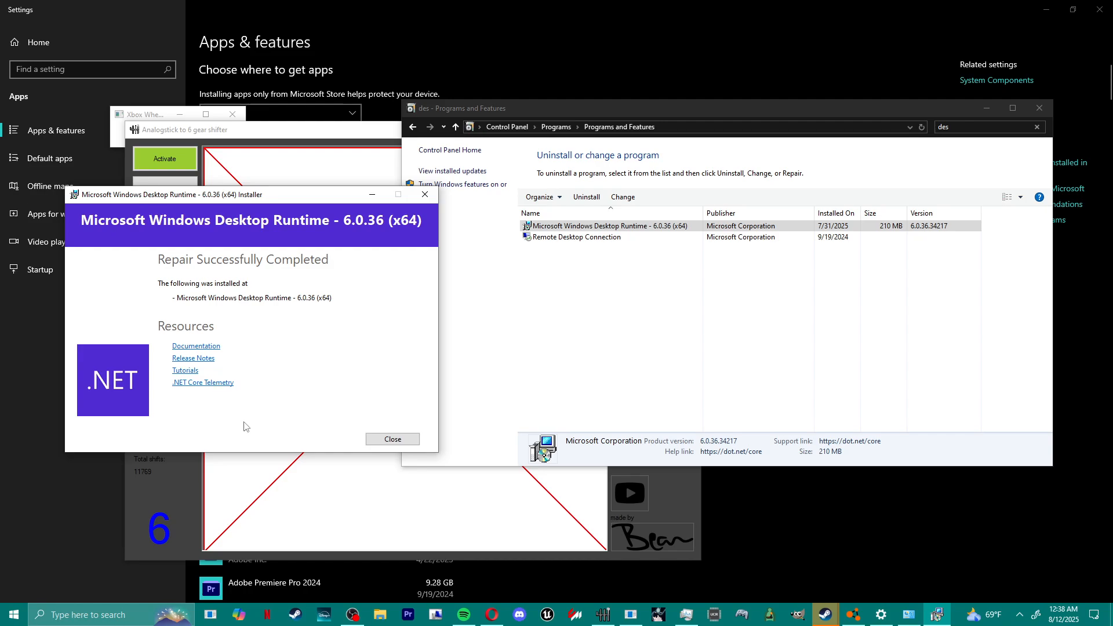
mouse_move(303, 314)
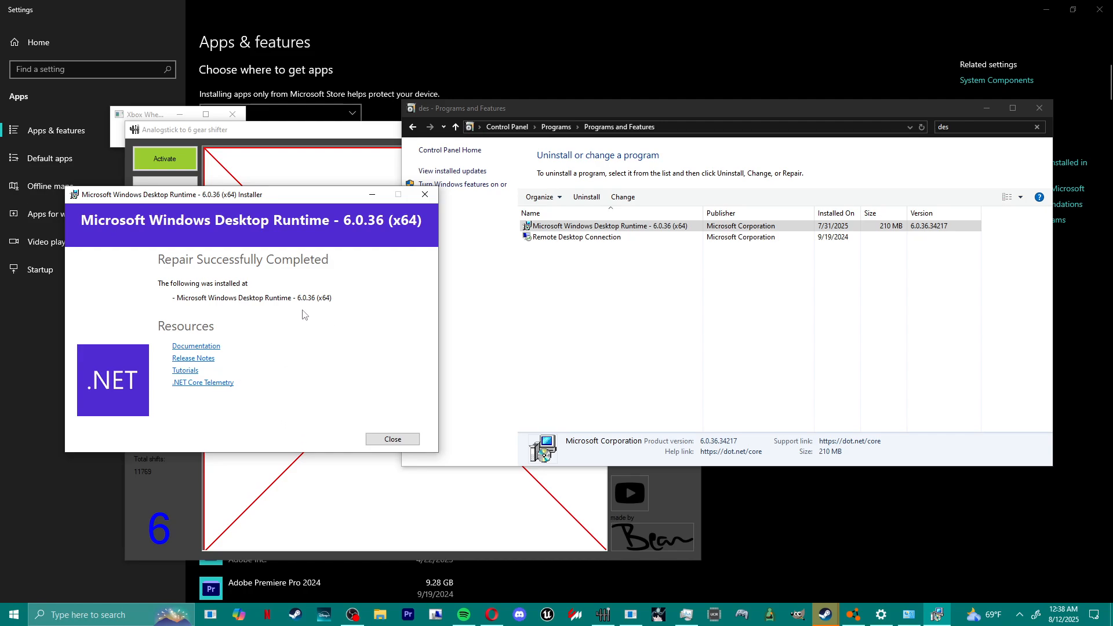
mouse_move(323, 306)
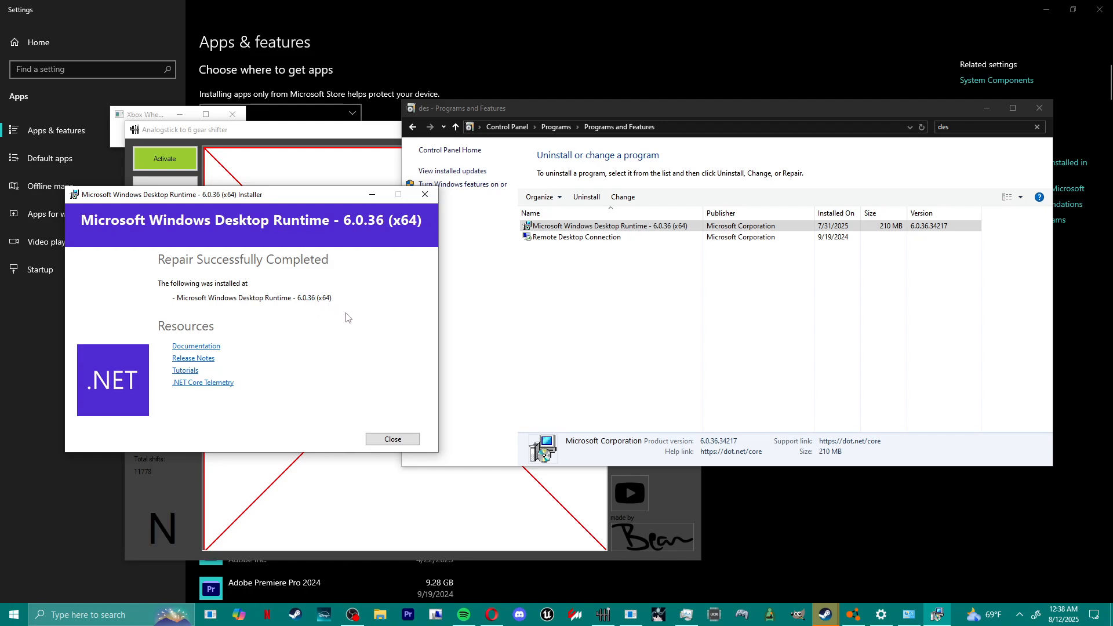
mouse_move(647, 453)
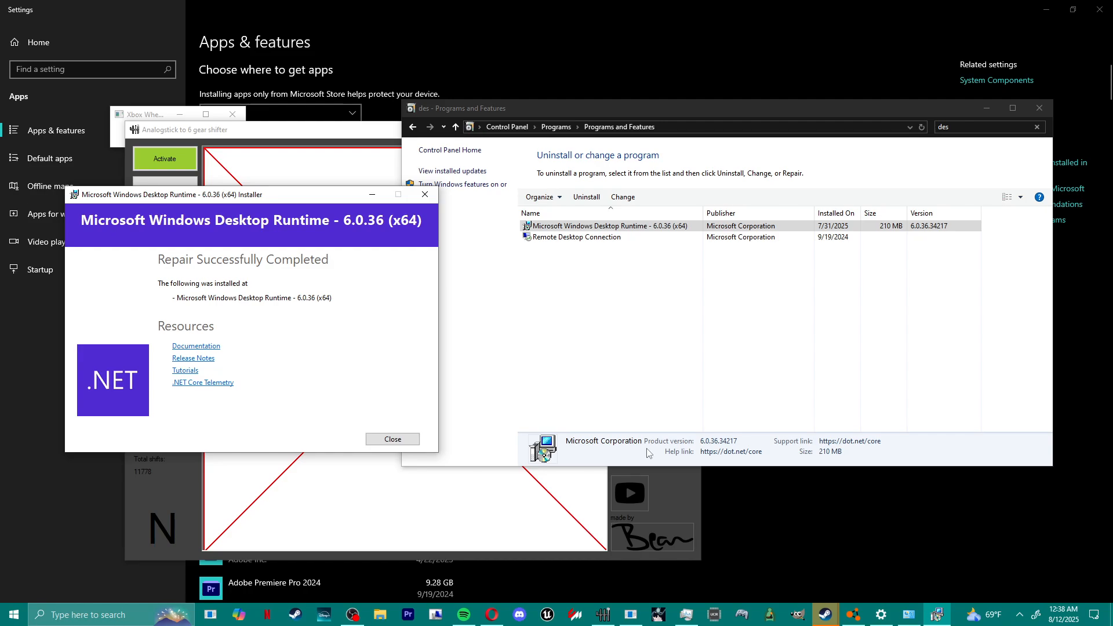